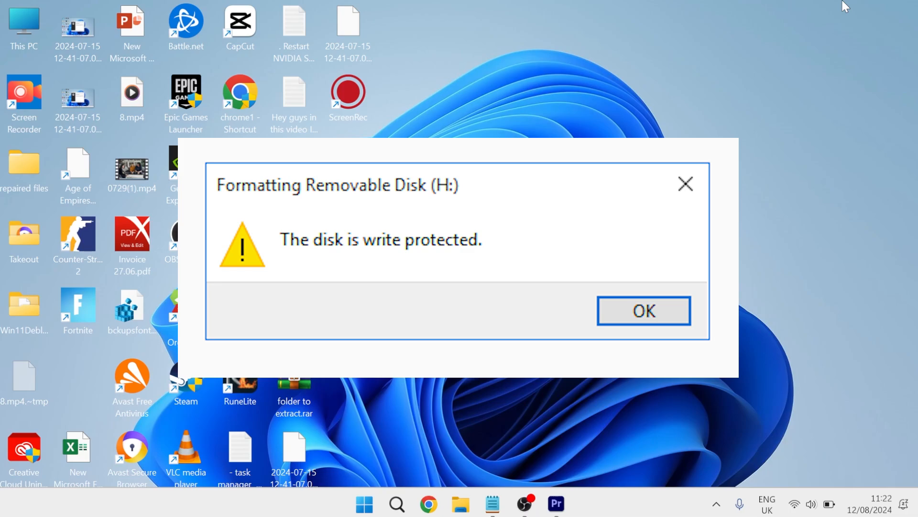
Dismiss the 'The disk is write protected' format error for Removable Disk (H:)
{"action": "left_click", "coordinate": [643, 310]}
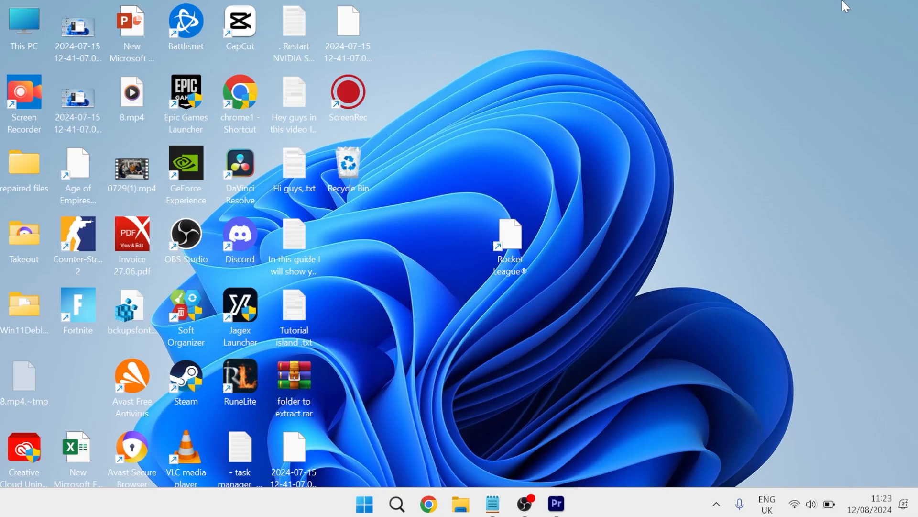
{"action": "mouse_move", "coordinate": [460, 502]}
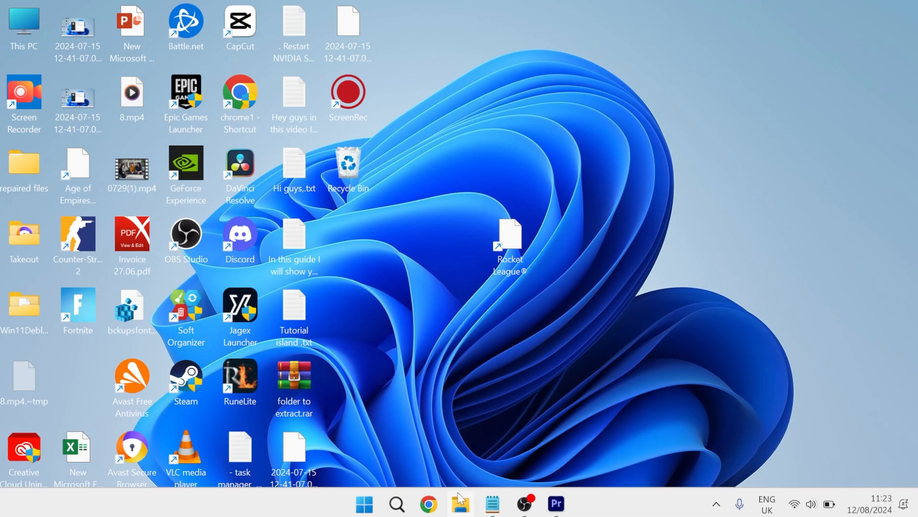
{"action": "mouse_move", "coordinate": [411, 162]}
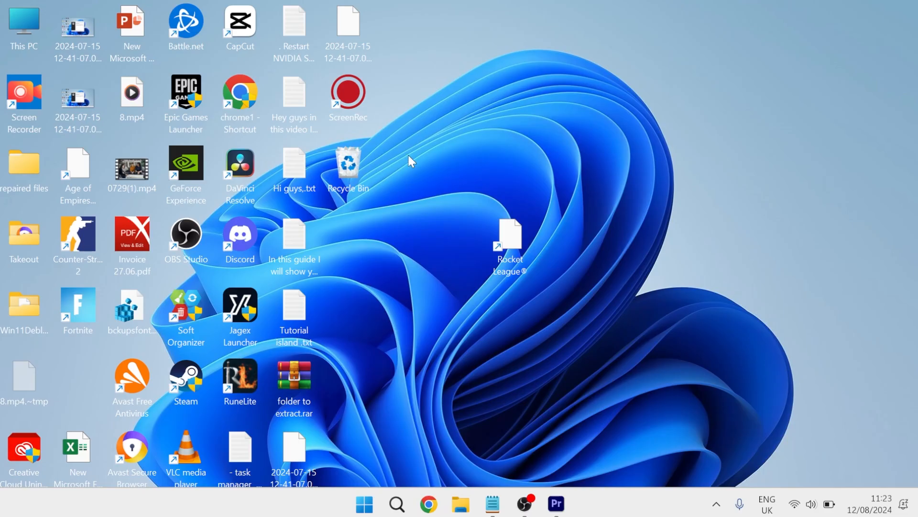
Show This PC in File Explorer with OS (C:) and USB Drive (D:) listed
{"action": "double_click", "coordinate": [23, 30]}
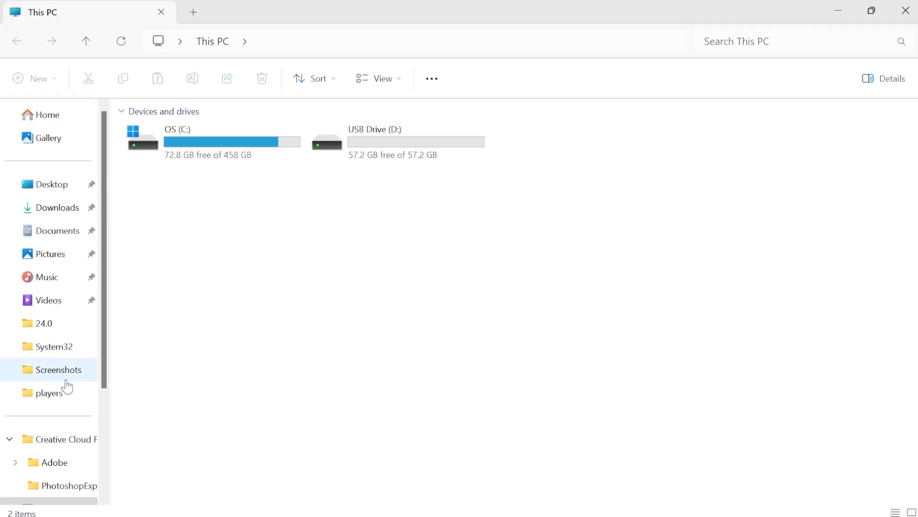
{"action": "mouse_move", "coordinate": [367, 152]}
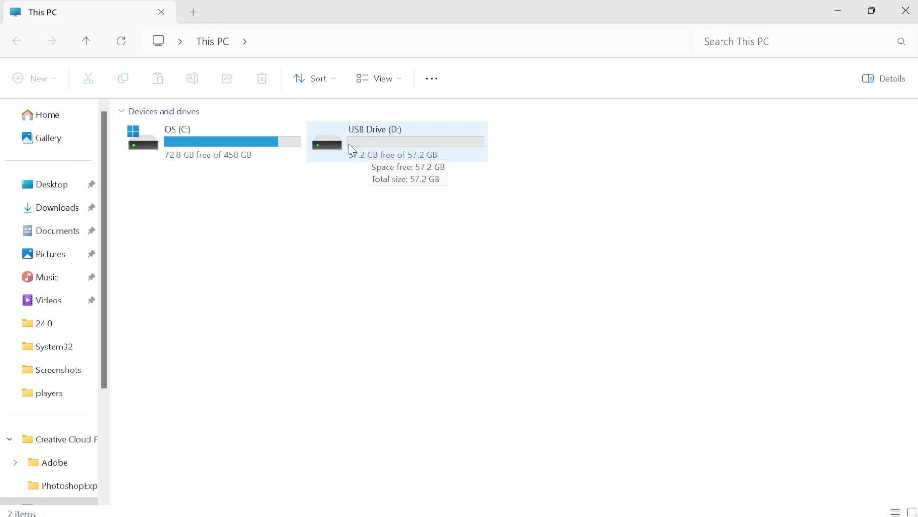
{"action": "right_click", "coordinate": [375, 141]}
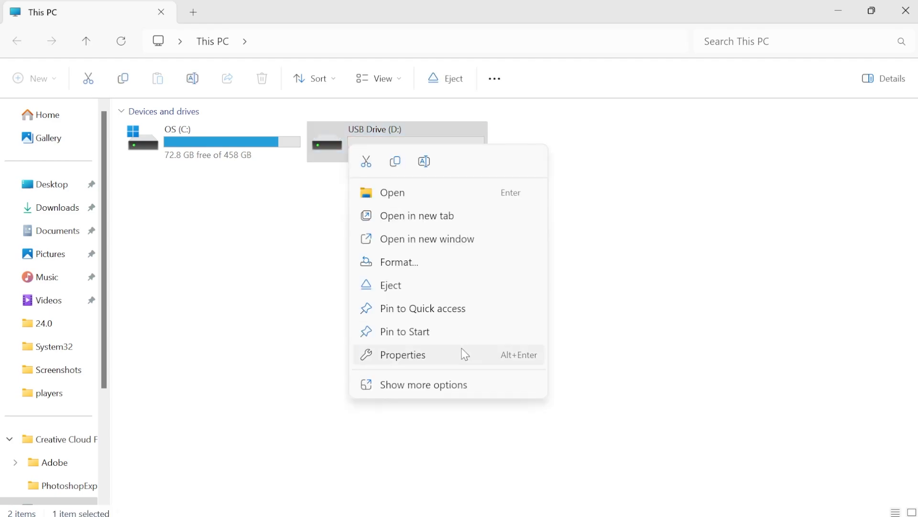
{"action": "left_click", "coordinate": [403, 354]}
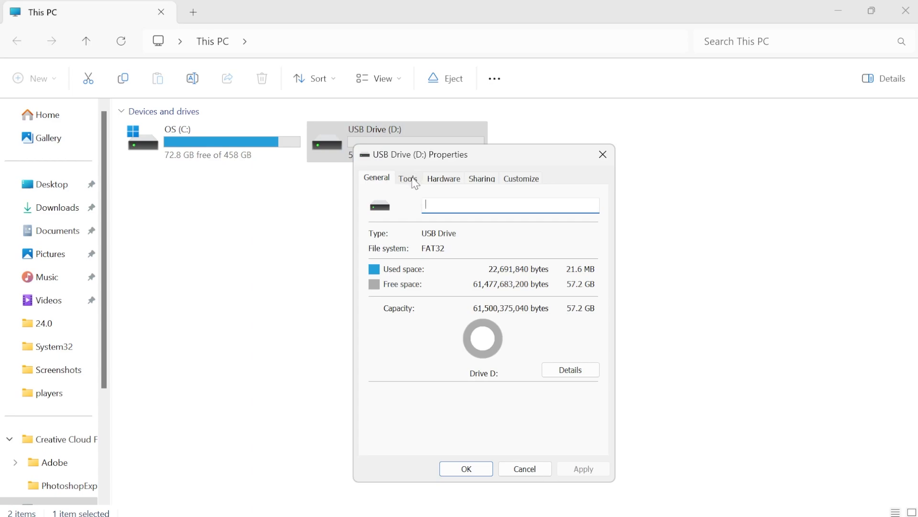
{"action": "left_click", "coordinate": [408, 179]}
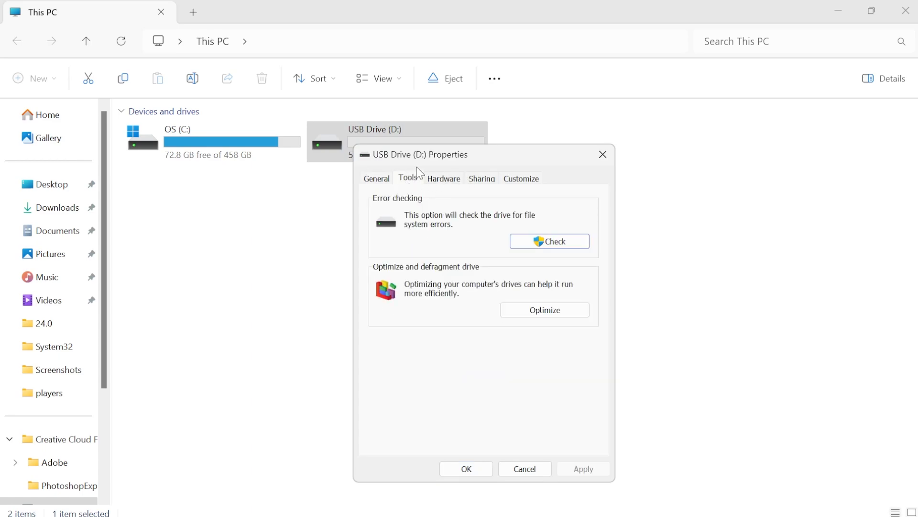
{"action": "mouse_move", "coordinate": [413, 185]}
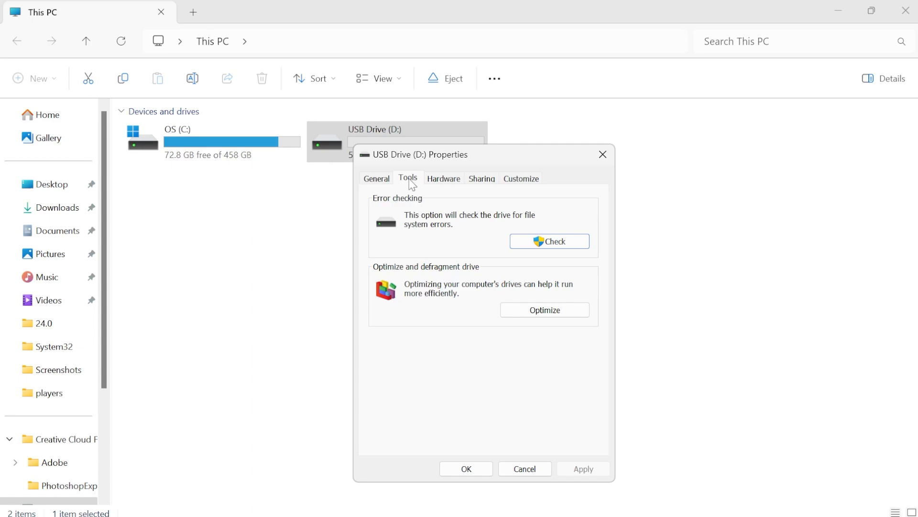
{"action": "mouse_move", "coordinate": [413, 188]}
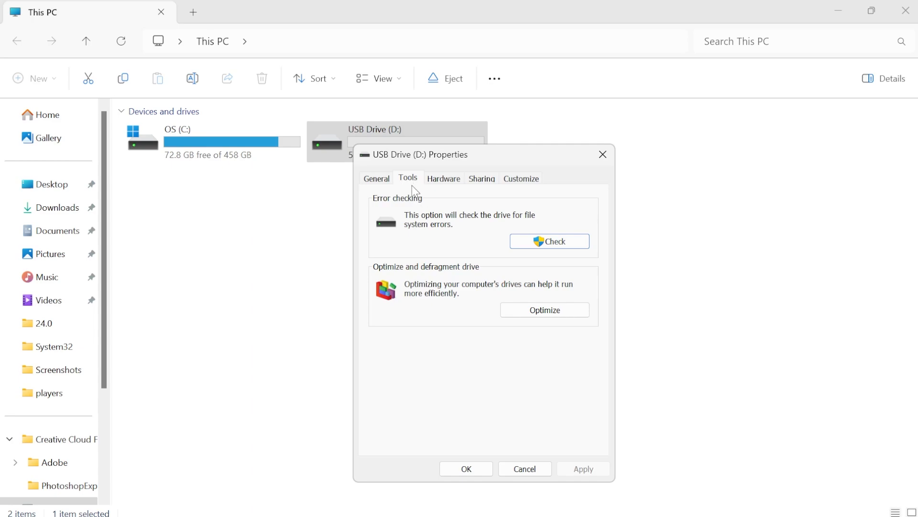
{"action": "mouse_move", "coordinate": [419, 207]}
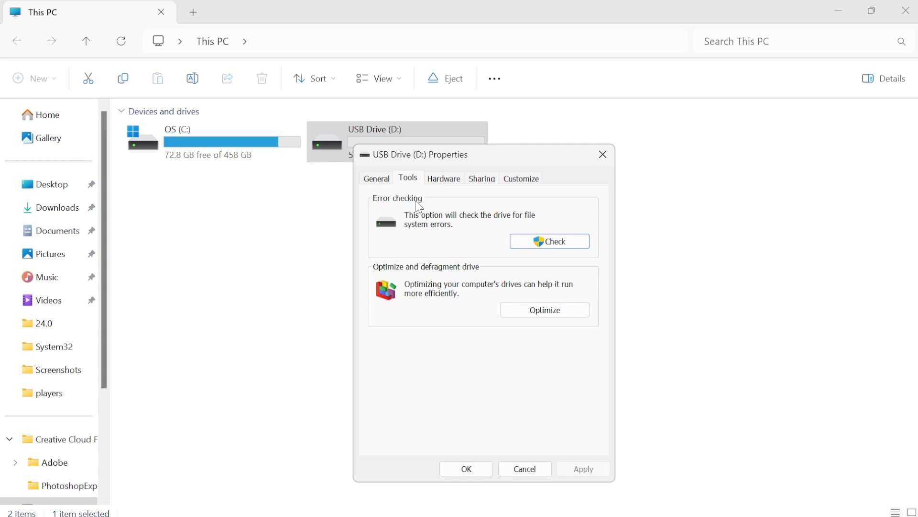
{"action": "mouse_move", "coordinate": [416, 202]}
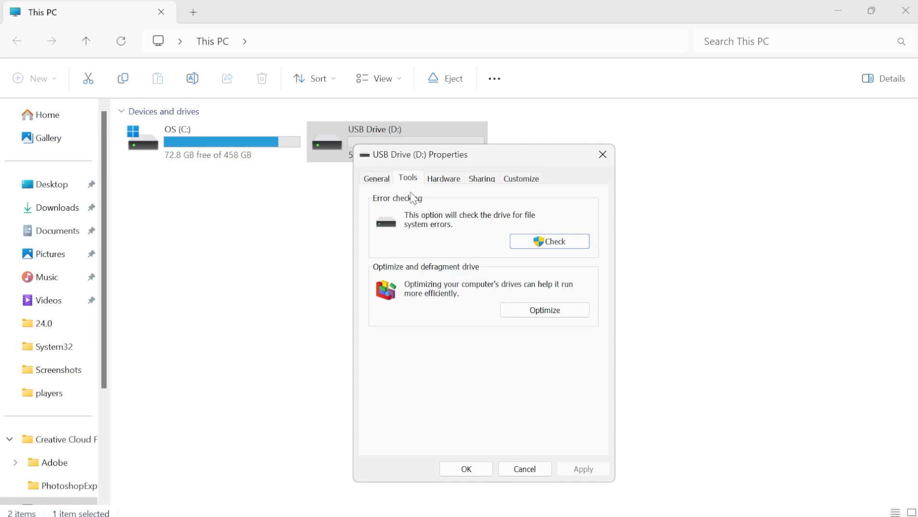
{"action": "mouse_move", "coordinate": [436, 196]}
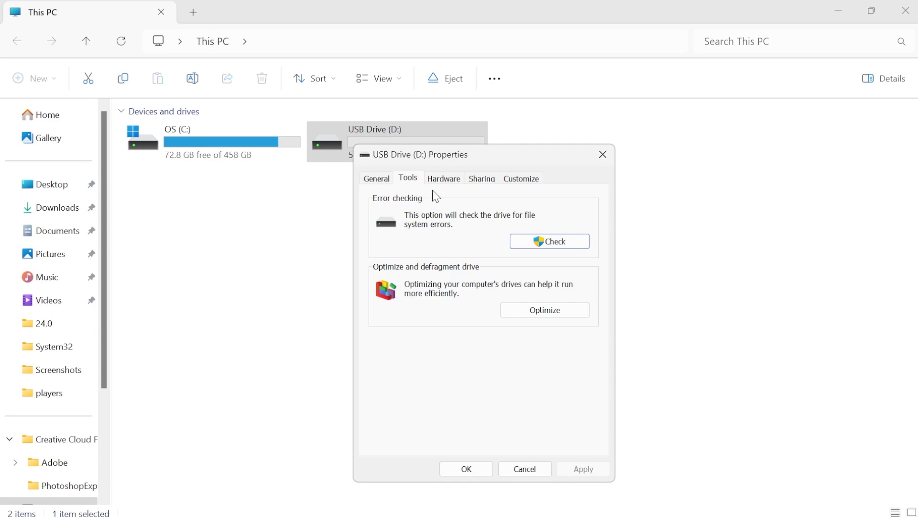
{"action": "mouse_move", "coordinate": [448, 193]}
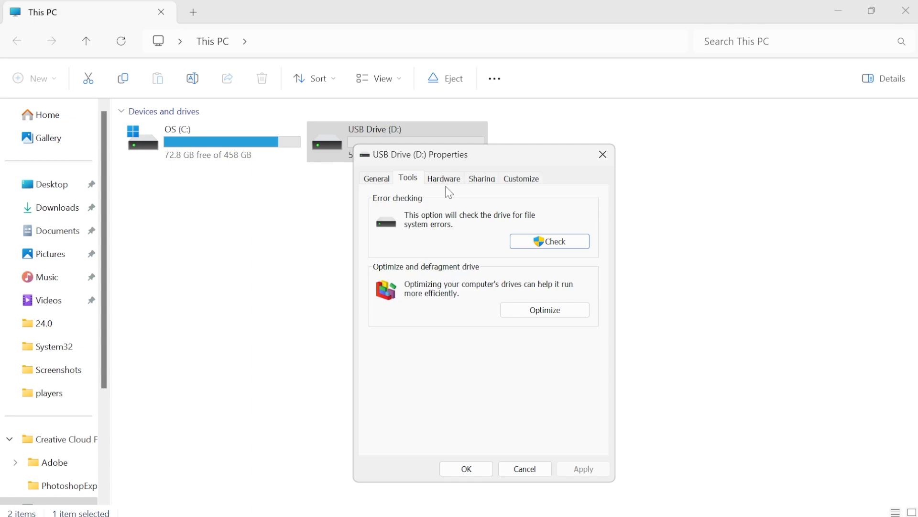
{"action": "mouse_move", "coordinate": [479, 202]}
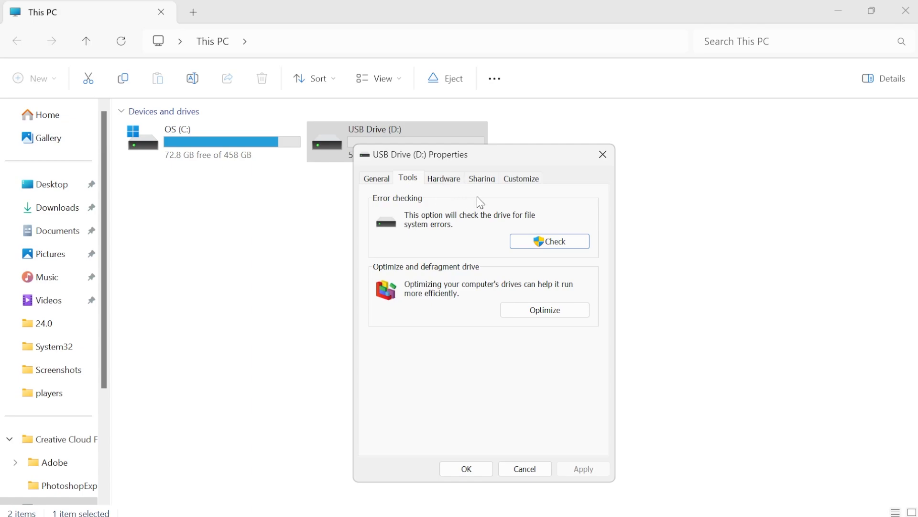
{"action": "mouse_move", "coordinate": [447, 190]}
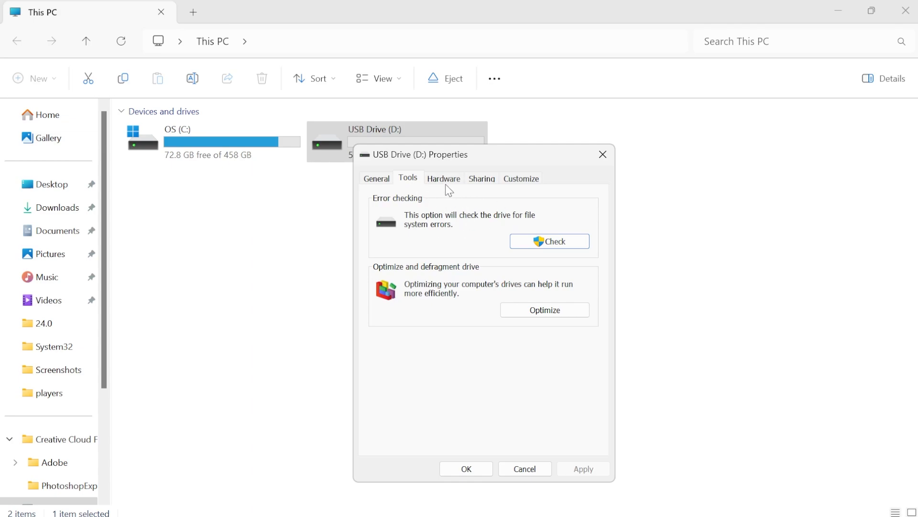
{"action": "mouse_move", "coordinate": [601, 154]}
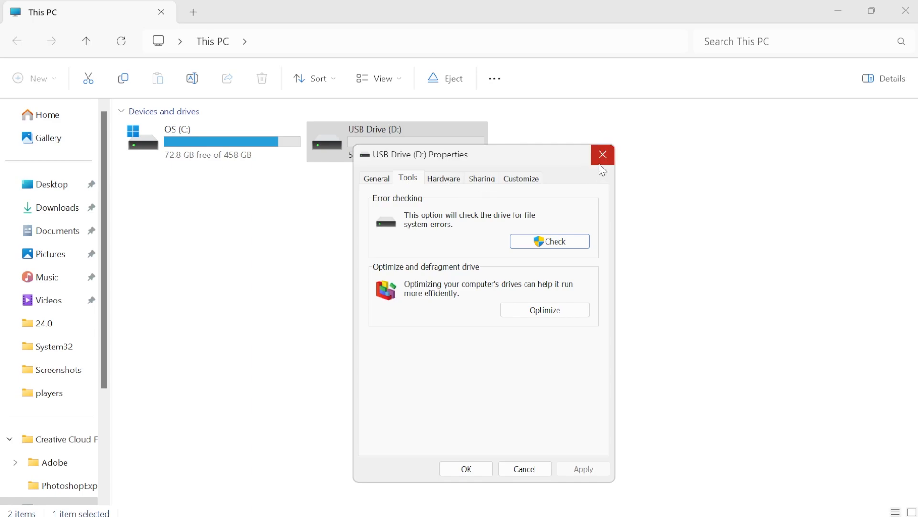
{"action": "left_click", "coordinate": [601, 154]}
{"action": "type", "text": "cmd"}
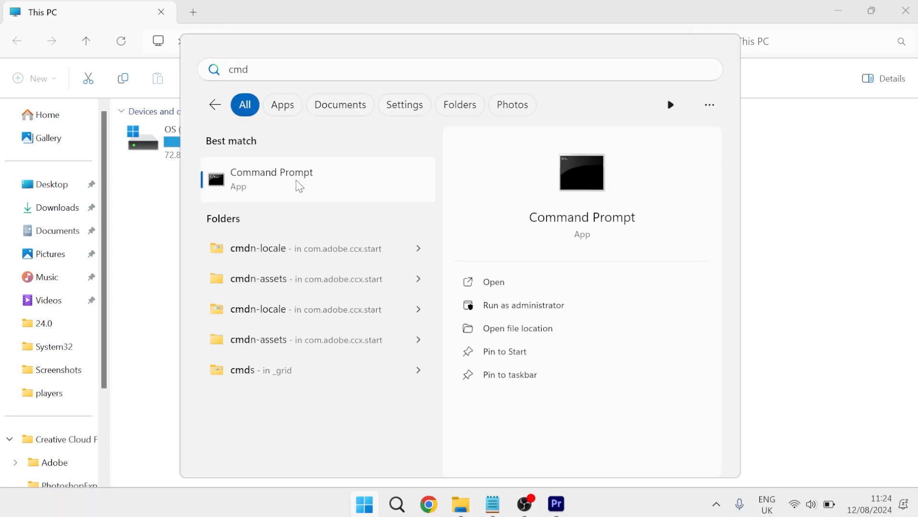
Launch Command Prompt as administrator from the Start search result
{"action": "right_click", "coordinate": [271, 179]}
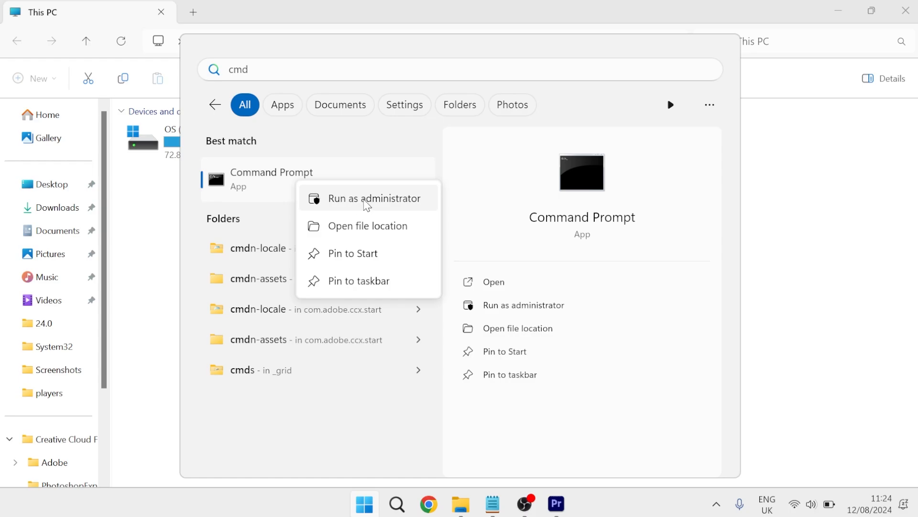
{"action": "left_click", "coordinate": [368, 198]}
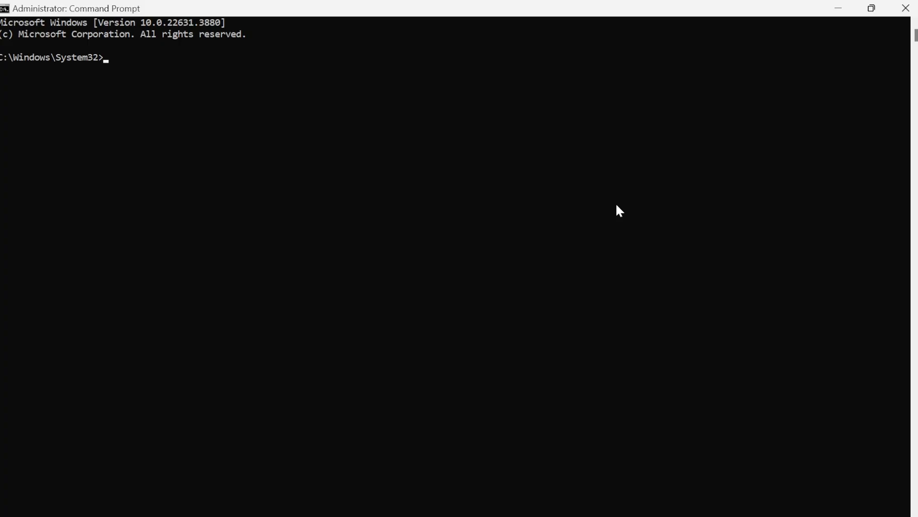
Run diskpart and list disks, showing Disk 0 at 476 GB and Disk 1 at 57 GB
{"action": "type", "text": "diskpart"}
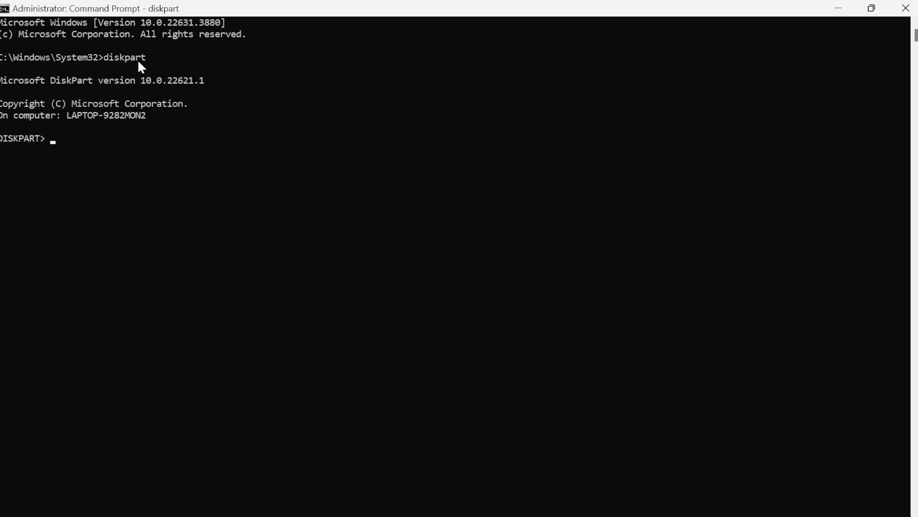
{"action": "mouse_move", "coordinate": [79, 151]}
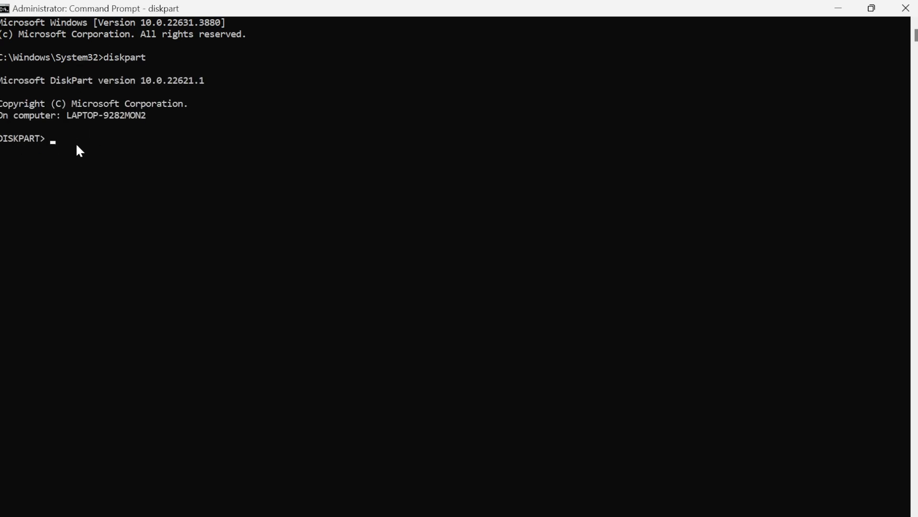
{"action": "type", "text": "list disk"}
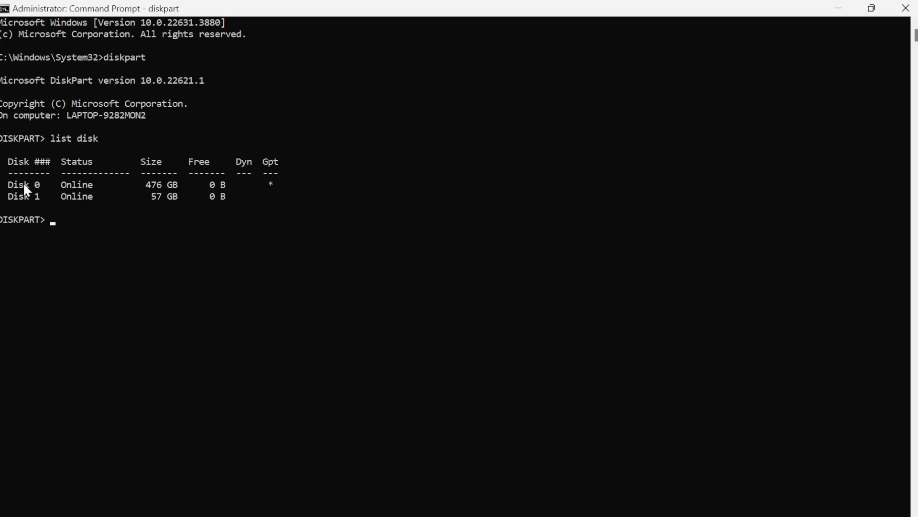
{"action": "mouse_move", "coordinate": [124, 194]}
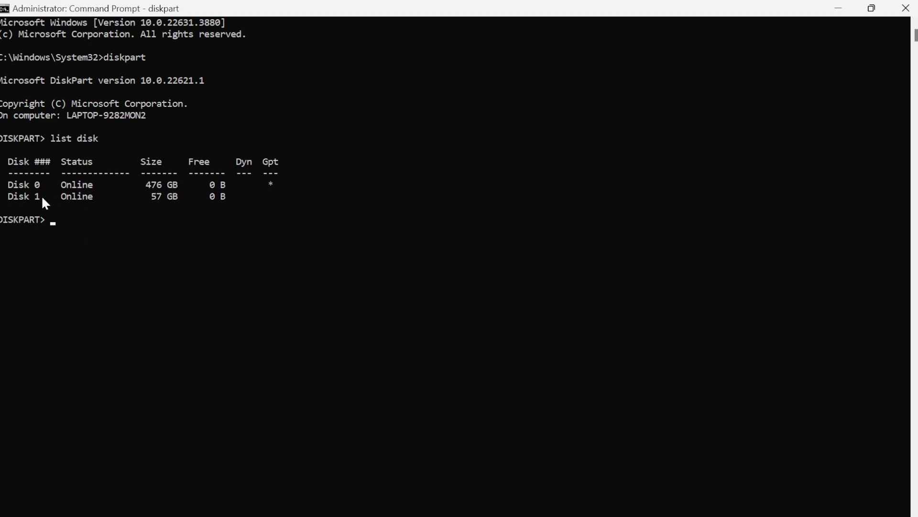
{"action": "mouse_move", "coordinate": [160, 204]}
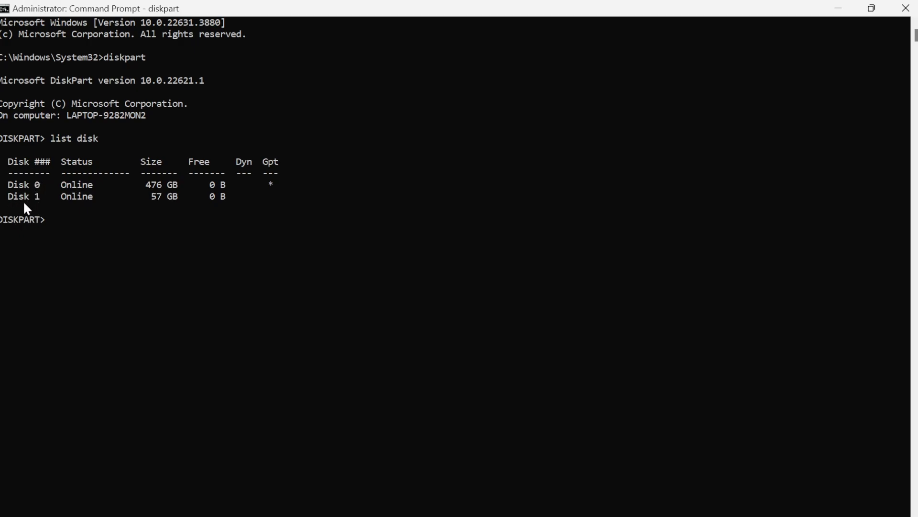
{"action": "mouse_move", "coordinate": [50, 205]}
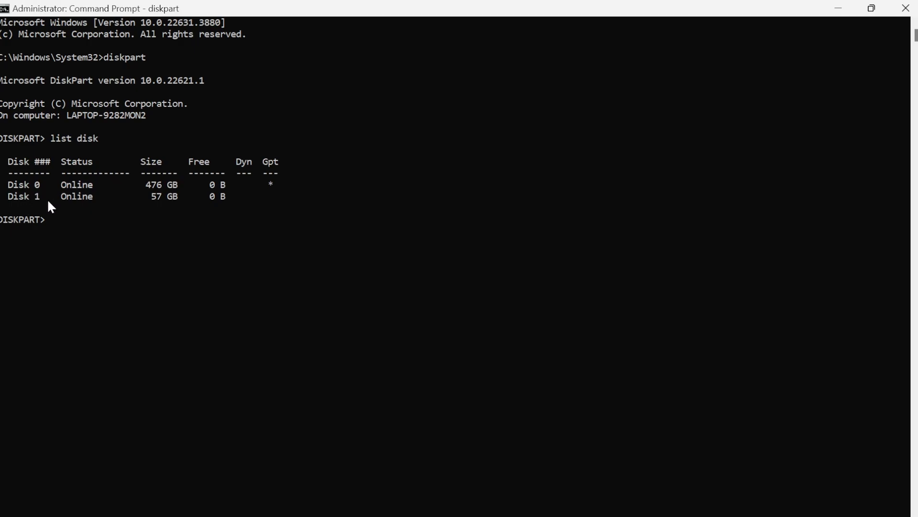
{"action": "mouse_move", "coordinate": [37, 203]}
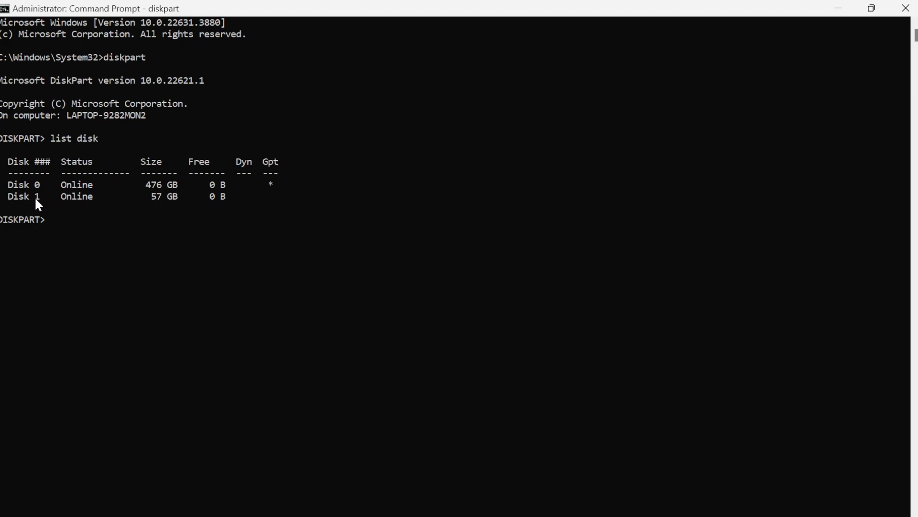
{"action": "mouse_move", "coordinate": [178, 202]}
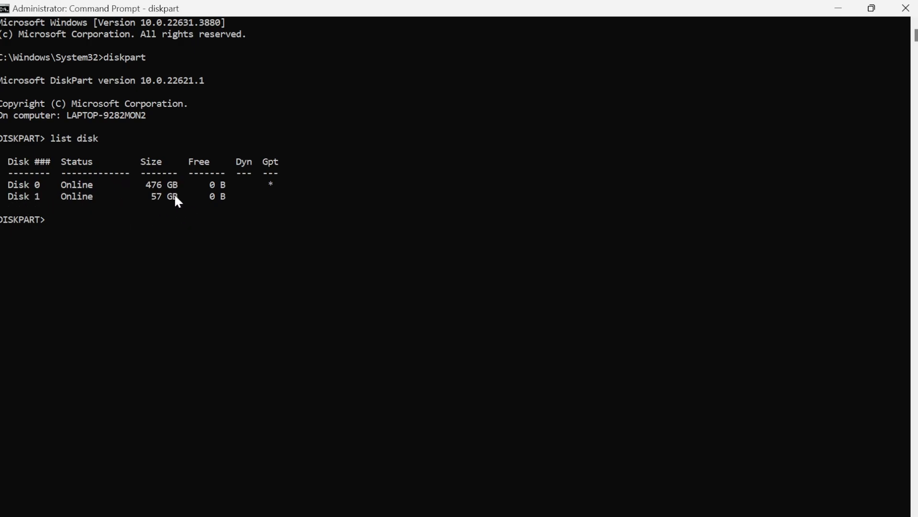
{"action": "mouse_move", "coordinate": [146, 229]}
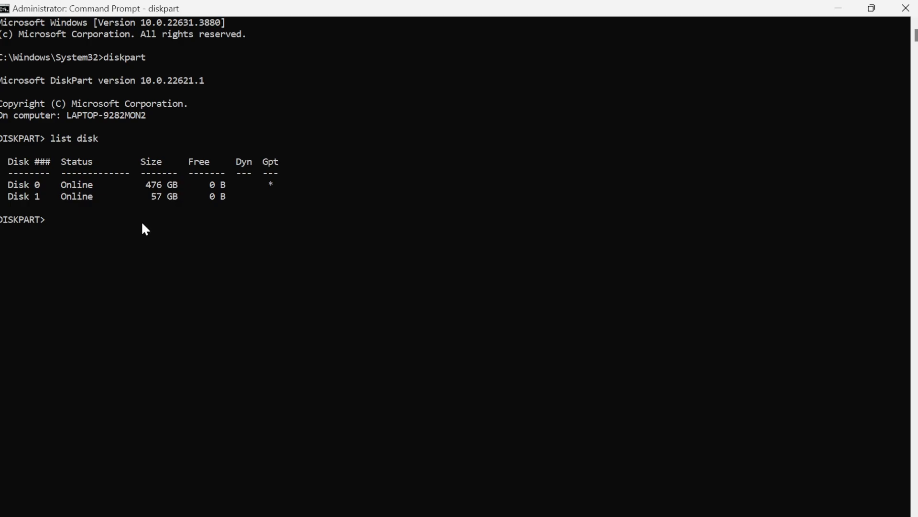
Select the 57 GB Disk 1 in diskpart
{"action": "type", "text": "select"}
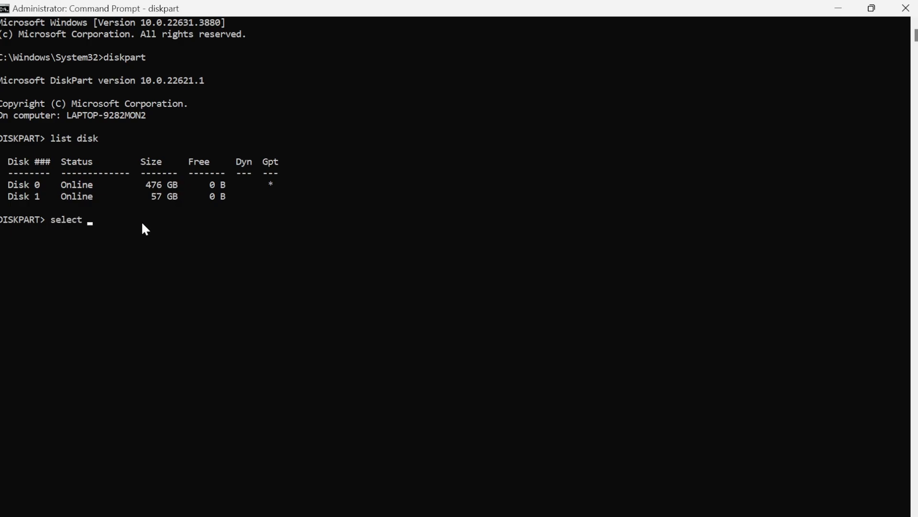
{"action": "type", "text": "disk"}
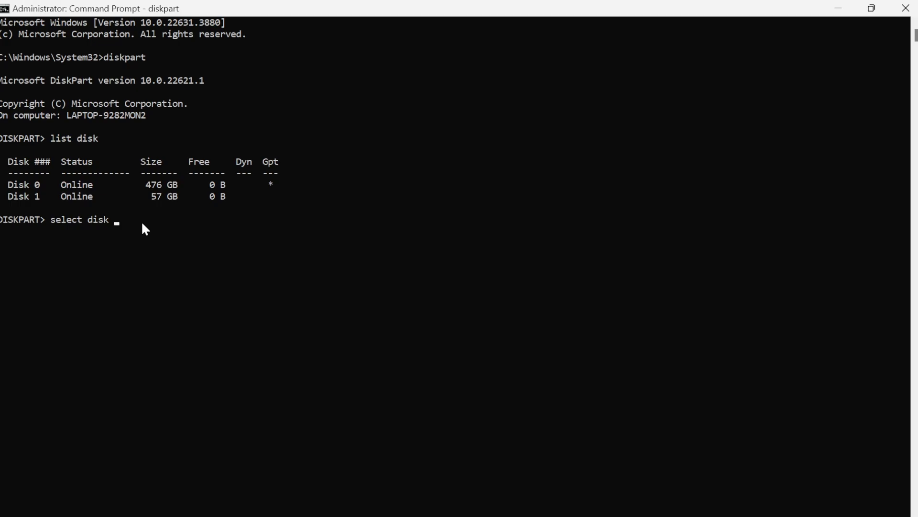
{"action": "type", "text": "1"}
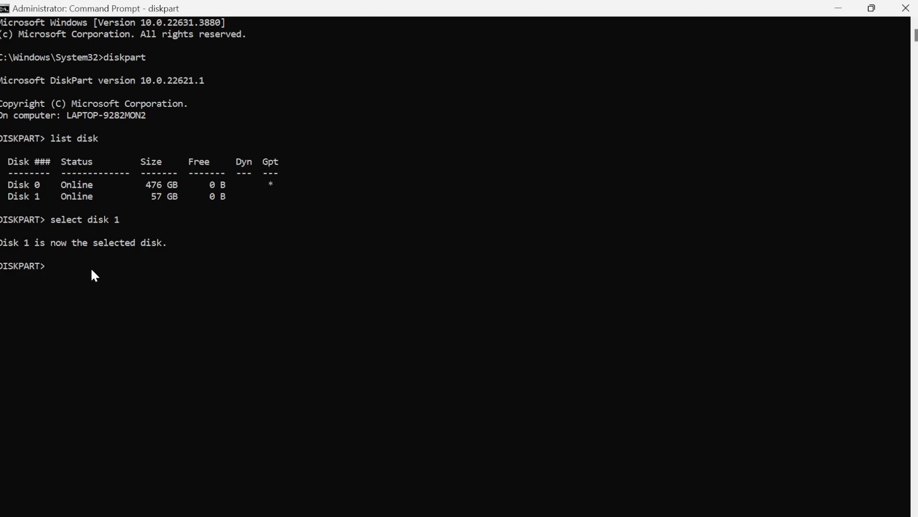
Run 'attributes disk clear readonly' so diskpart reports attributes cleared successfully
{"action": "type", "text": "attributes d"}
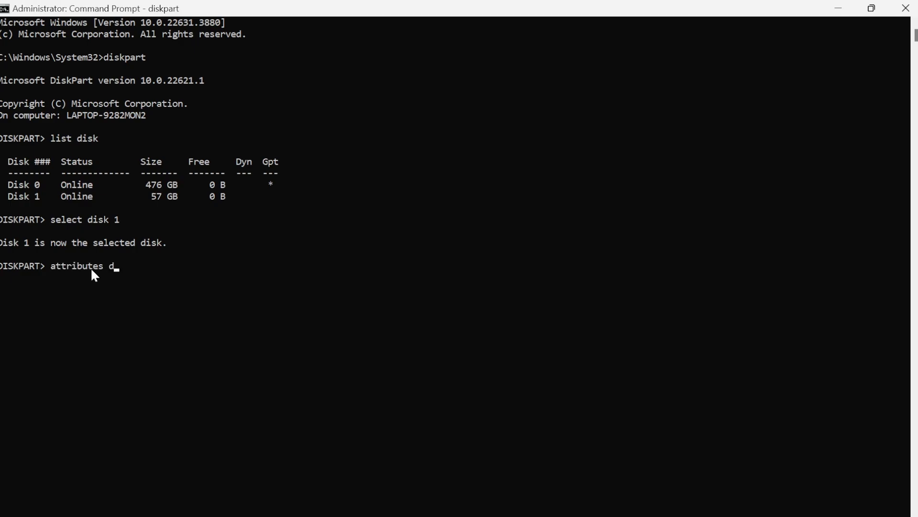
{"action": "type", "text": "isk clear readonly"}
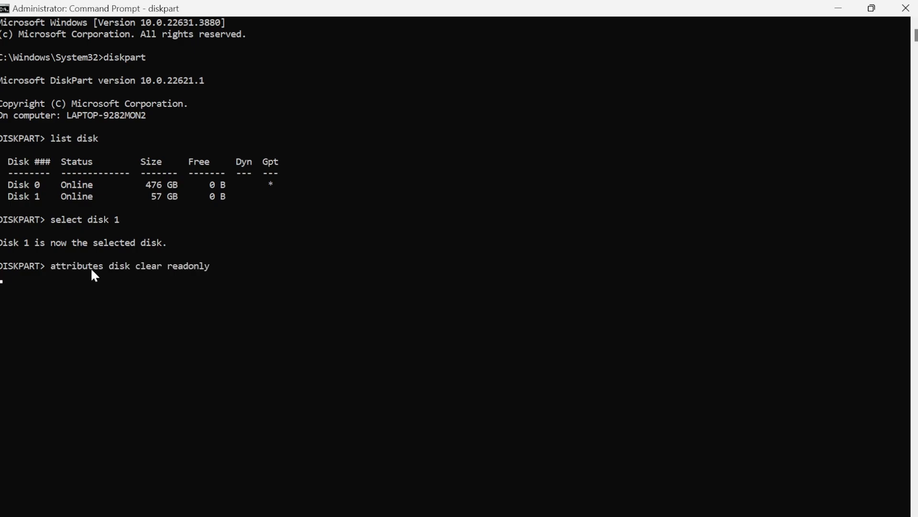
{"action": "key", "text": "Enter"}
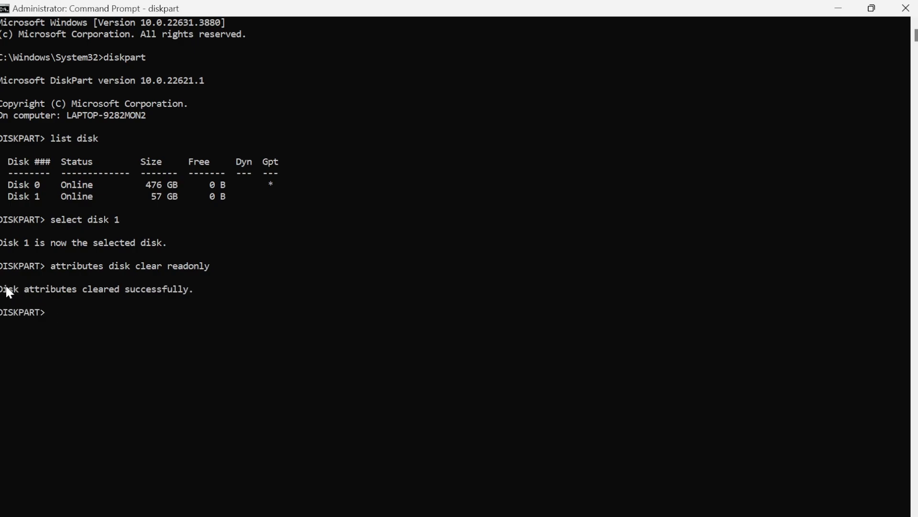
{"action": "mouse_move", "coordinate": [80, 296]}
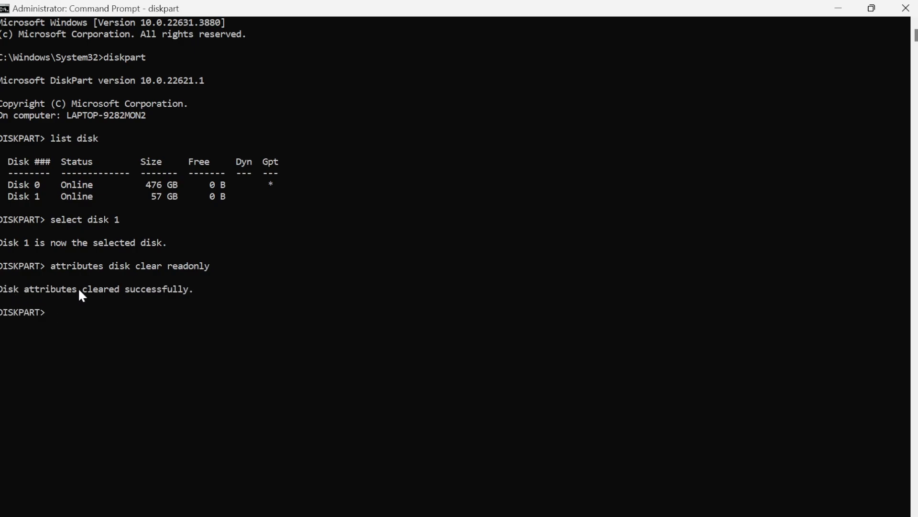
{"action": "mouse_move", "coordinate": [116, 321]}
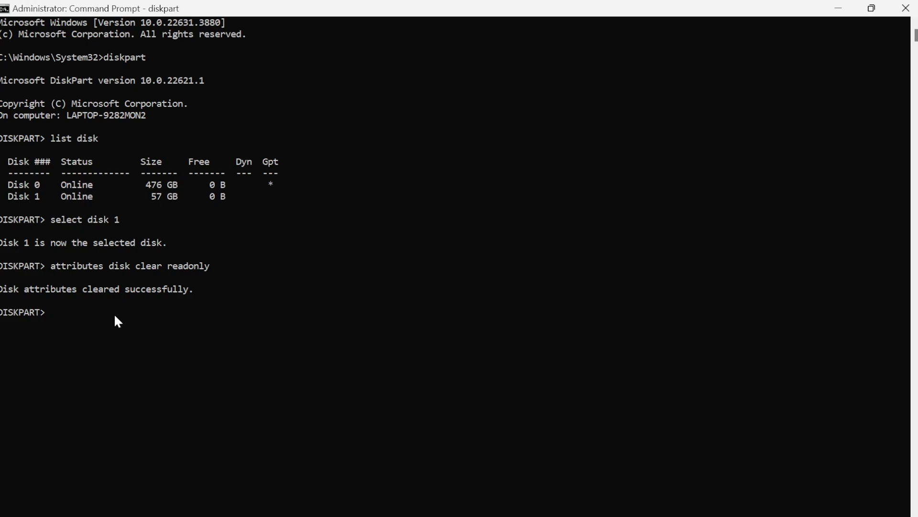
{"action": "mouse_move", "coordinate": [907, 8]}
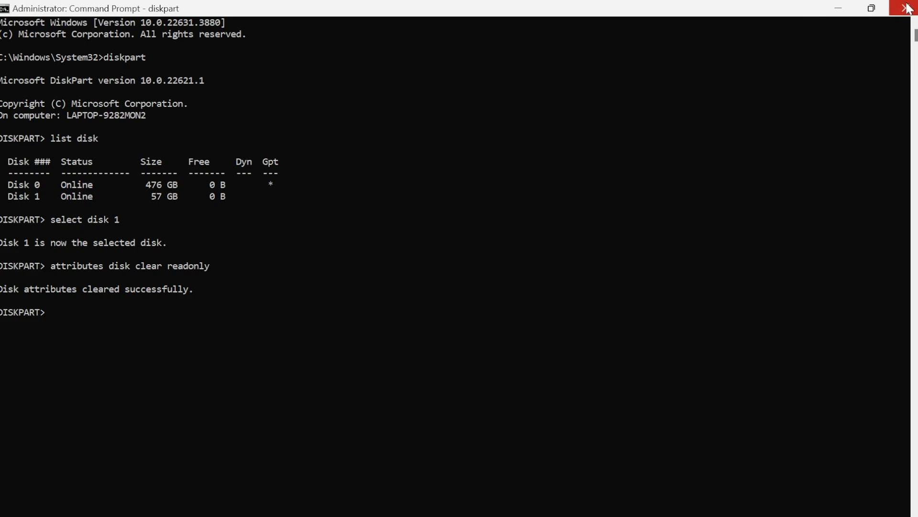